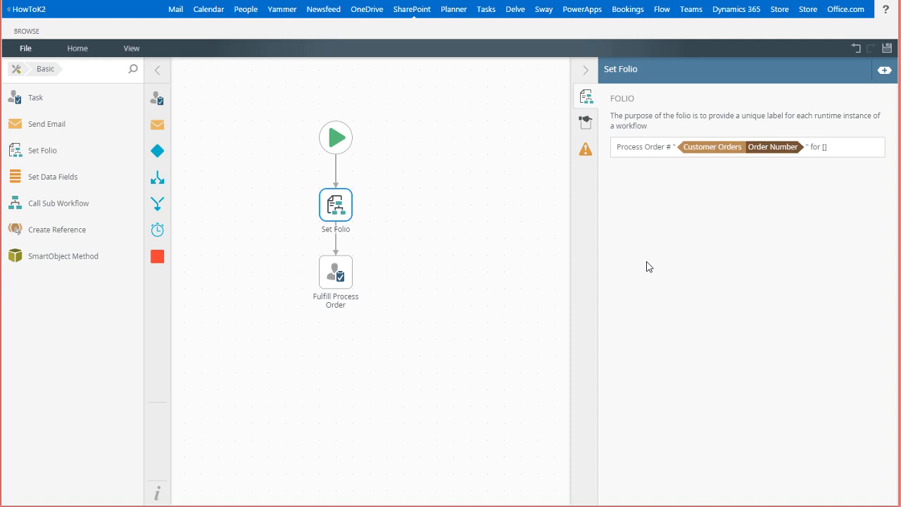
# Browse the Context Browser's SmartObjects through the SharePoint site to the Customers SmartObject methods
pyautogui.click(336, 204)
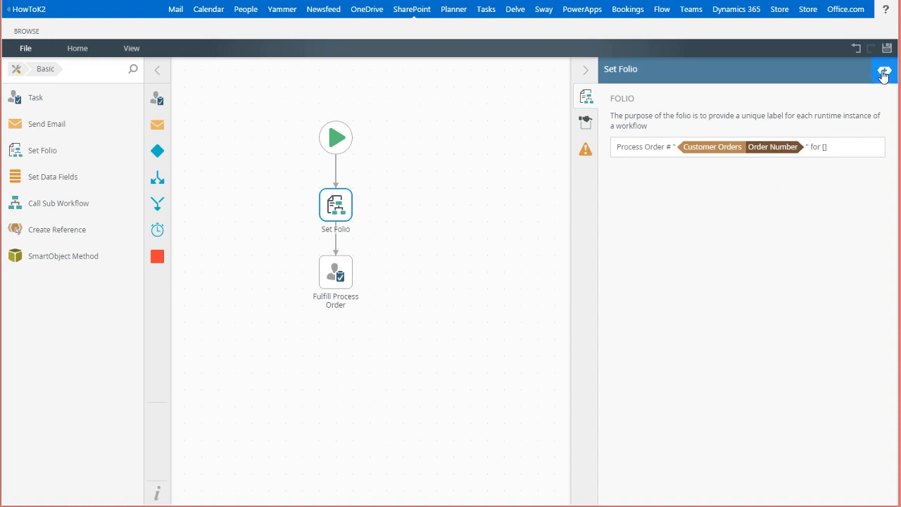
pyautogui.moveTo(885, 73)
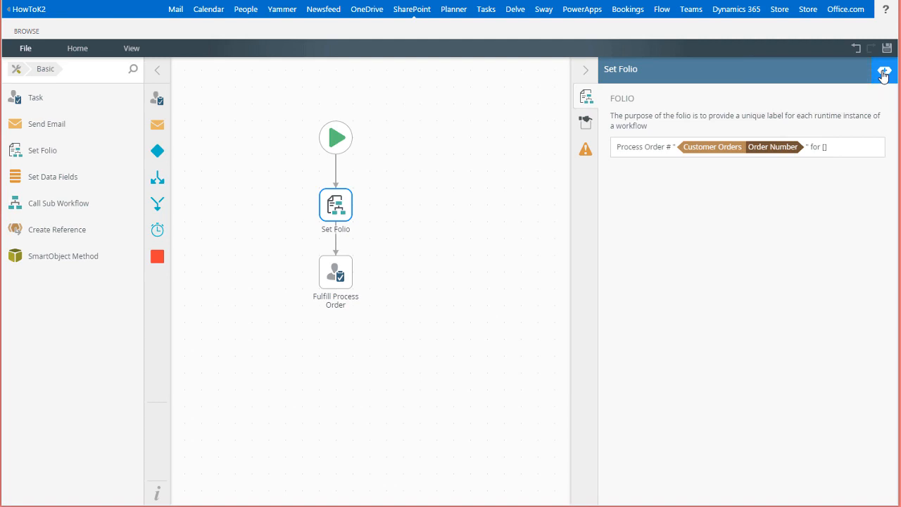
pyautogui.click(885, 70)
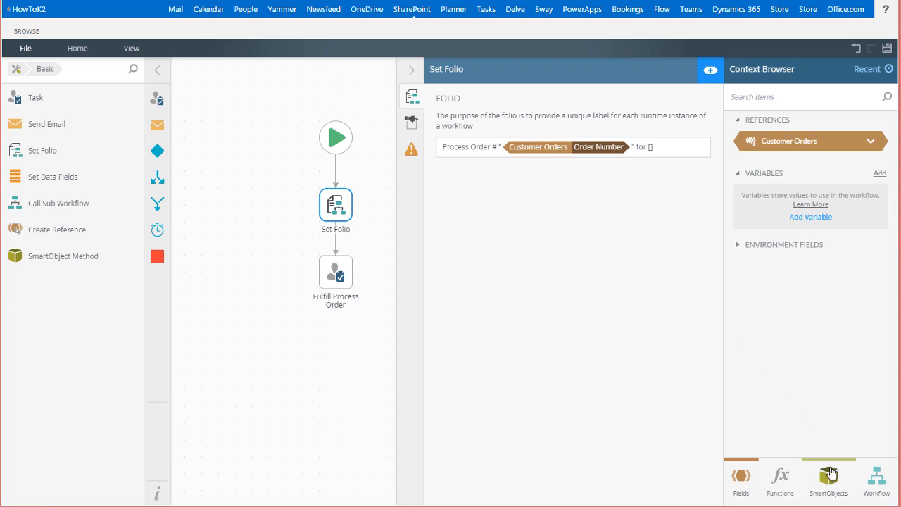
pyautogui.click(828, 479)
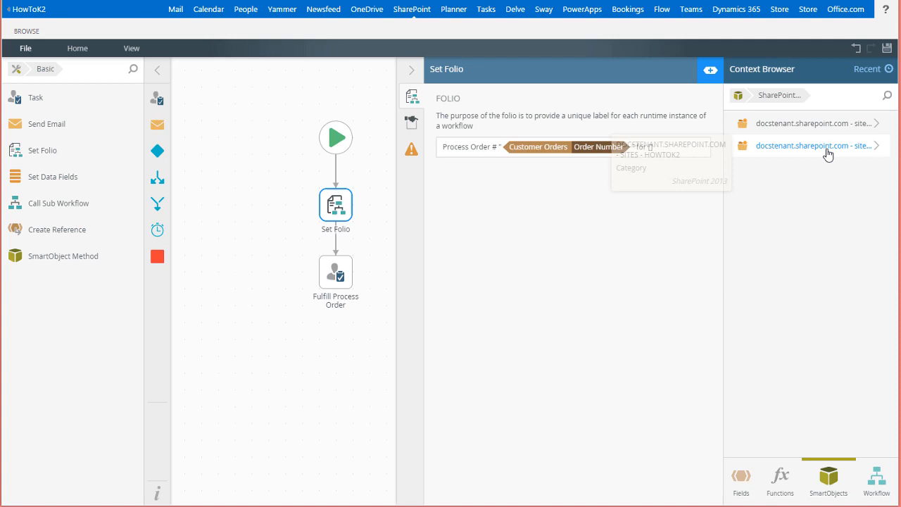
pyautogui.click(813, 145)
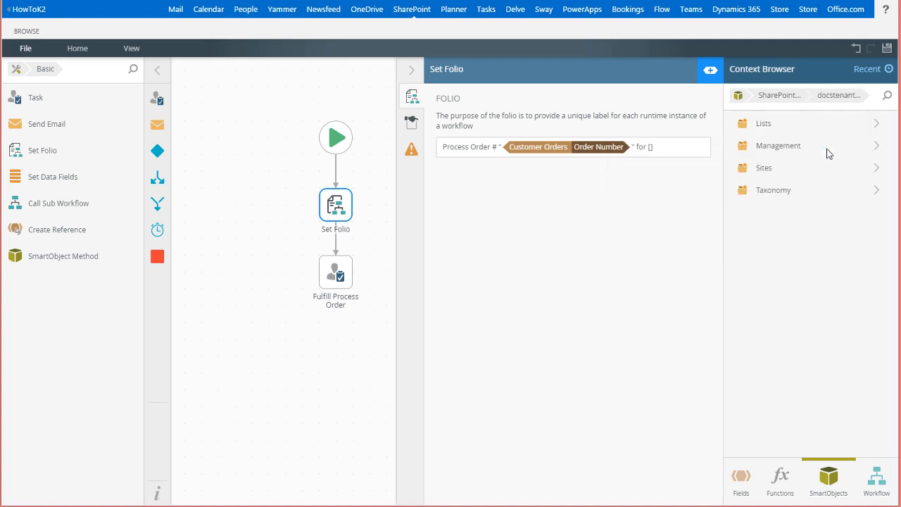
pyautogui.click(764, 122)
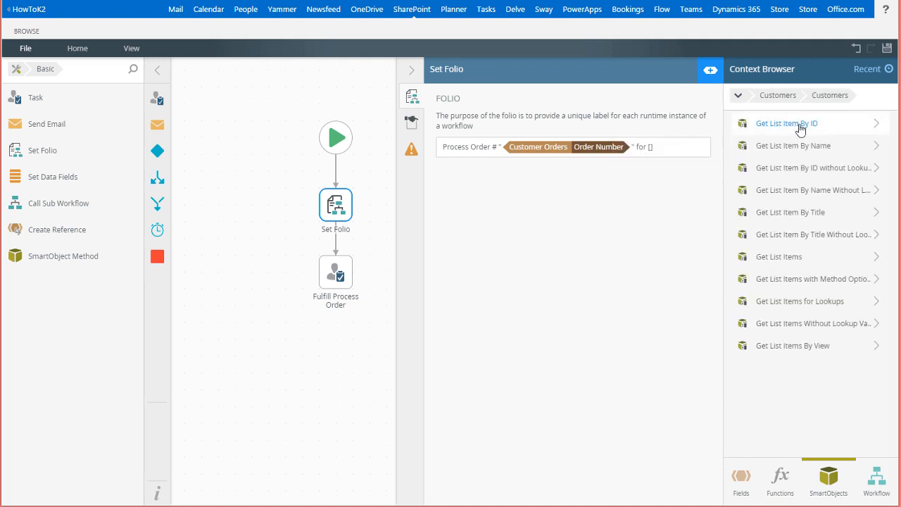
pyautogui.moveTo(787, 123)
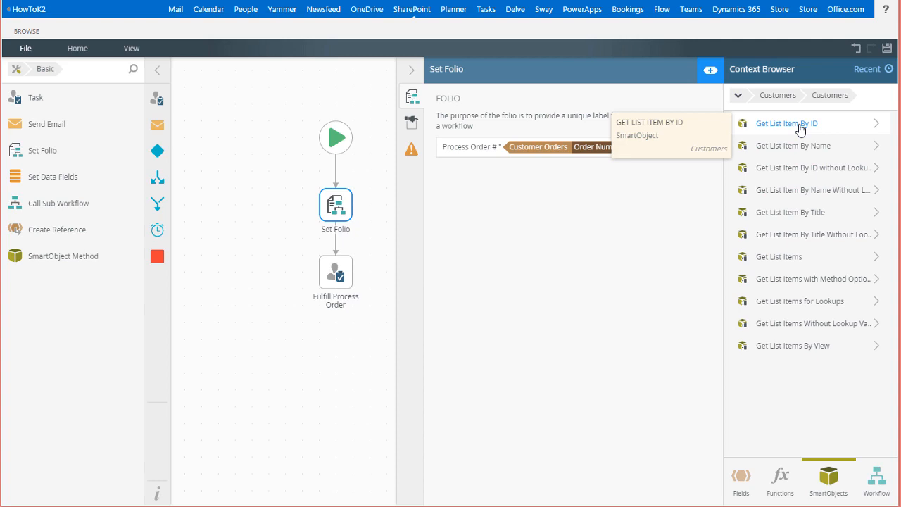
# Append the Customers Get List Item By ID Full Name to the folio after "for"
pyautogui.click(788, 123)
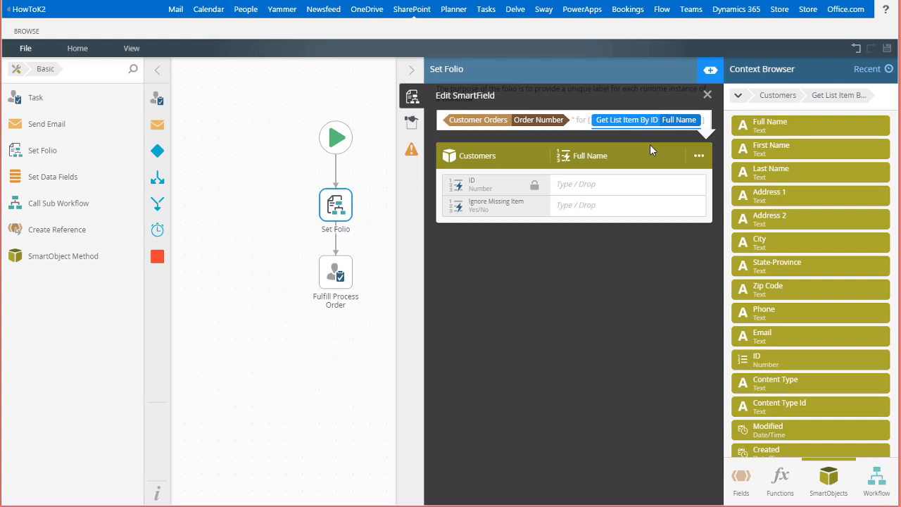
pyautogui.click(626, 184)
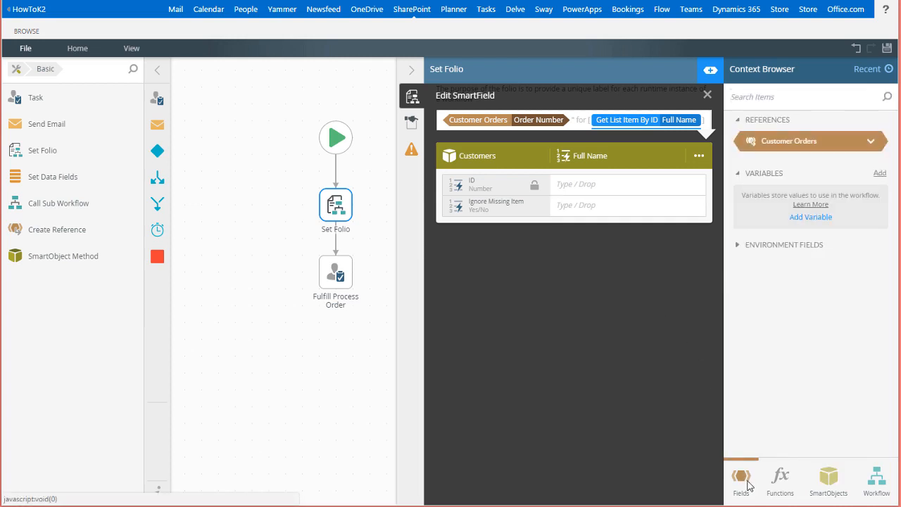
# Fill the Full Name lookup's ID input with Customer Orders CustomerID and close the SmartField editor
pyautogui.click(810, 141)
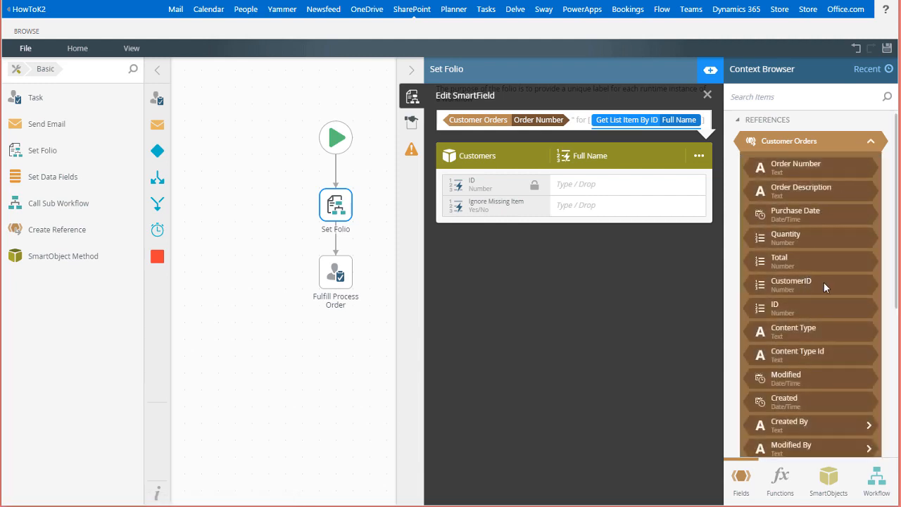
pyautogui.moveTo(790, 285); pyautogui.dragTo(637, 183)
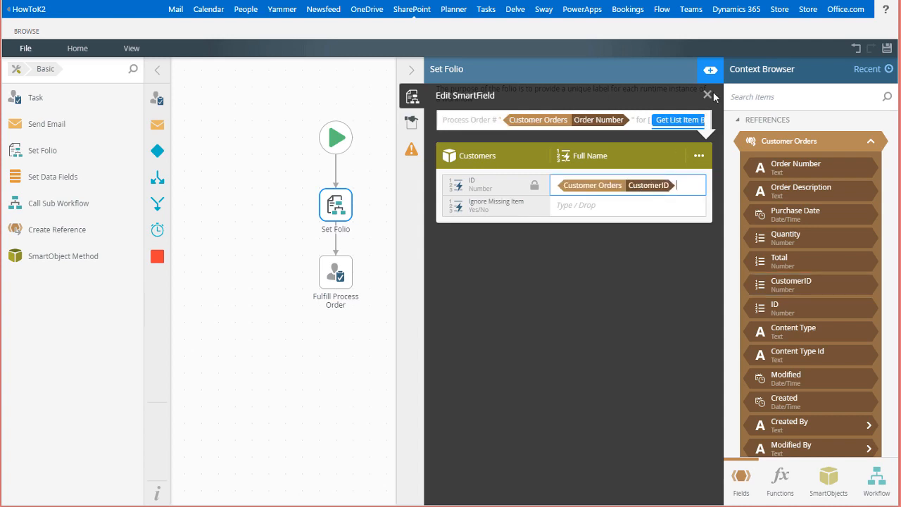
pyautogui.click(708, 95)
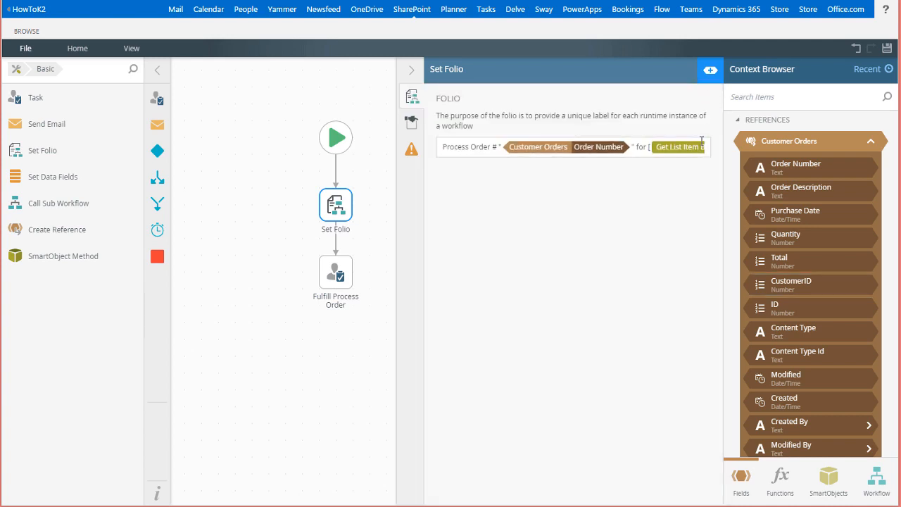
pyautogui.moveTo(618, 207)
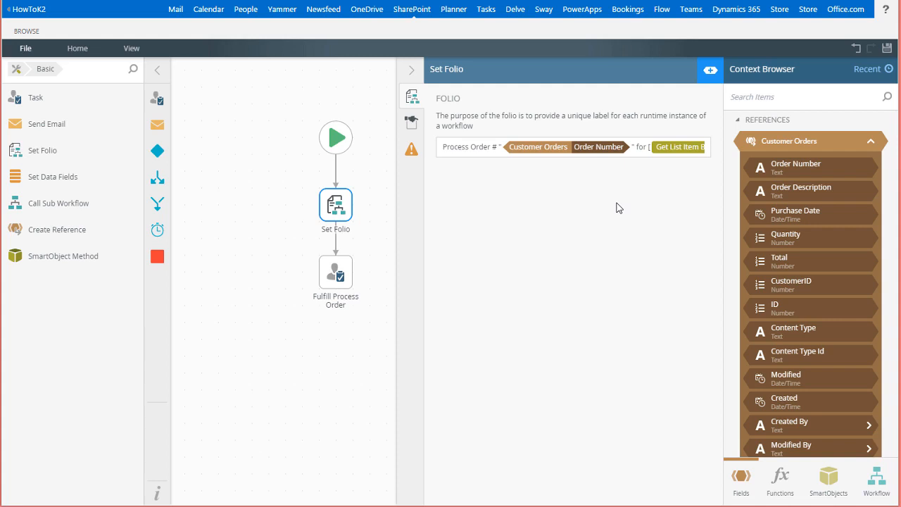